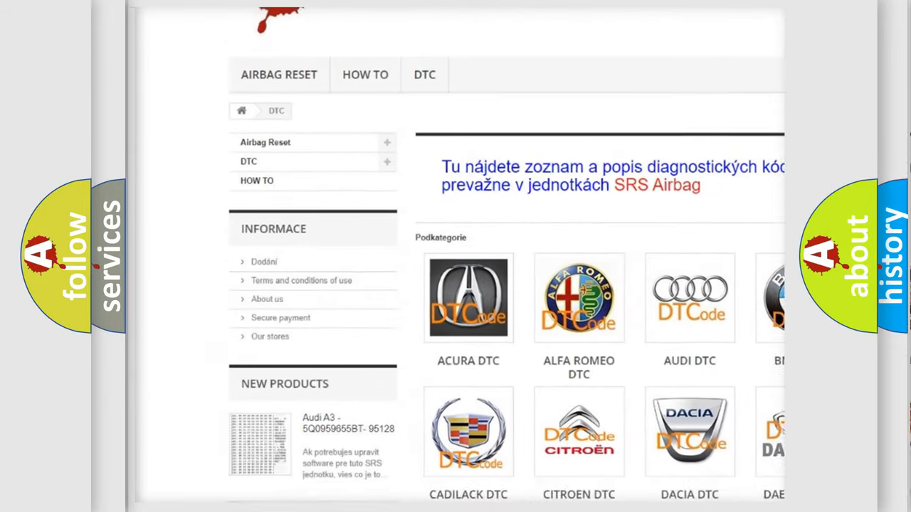
Advance to the Cause slide: MAF, MAP and throttle values outside the calculated V4-mode range.
{"action": "scroll", "scroll_direction": "down", "scroll_amount": 3}
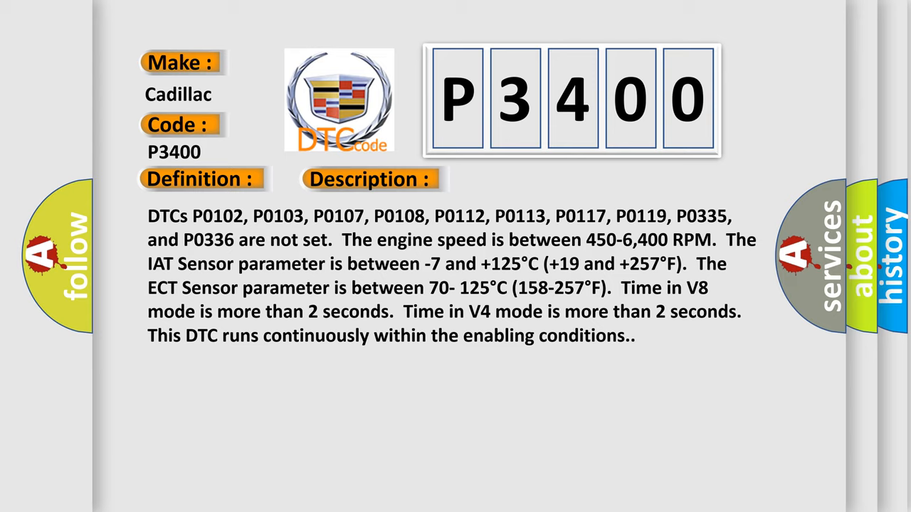
{"action": "left_click", "coordinate": [523, 179]}
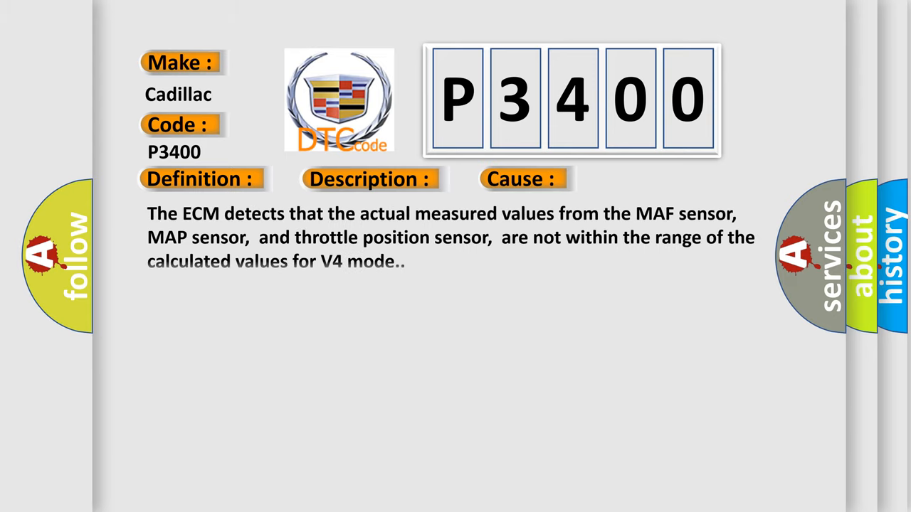